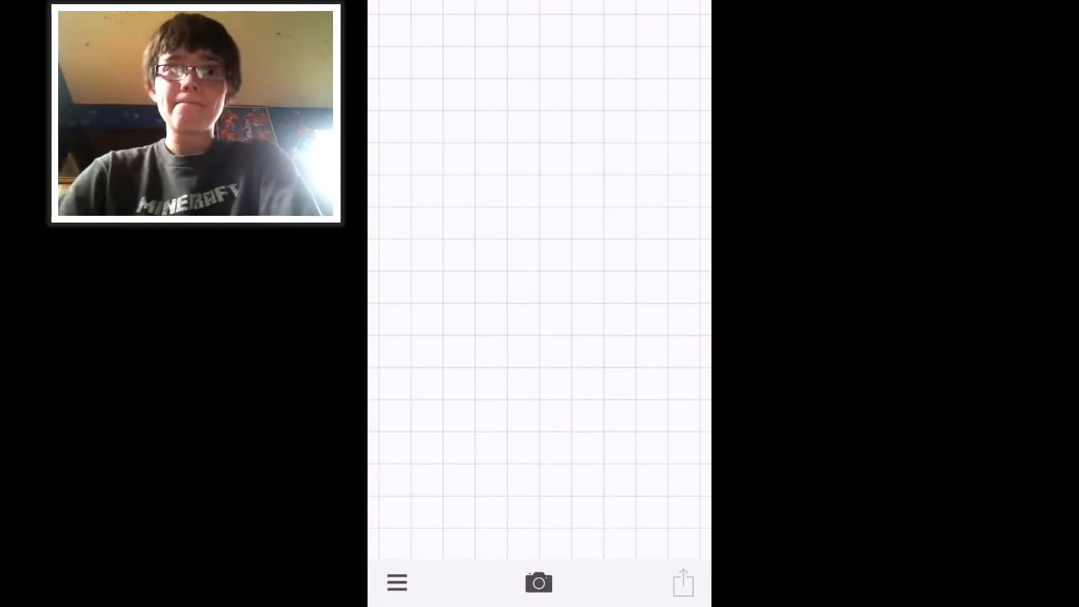
Choose the plain blue template image as the Phonto background and save it.
{"action": "left_click", "coordinate": [539, 582]}
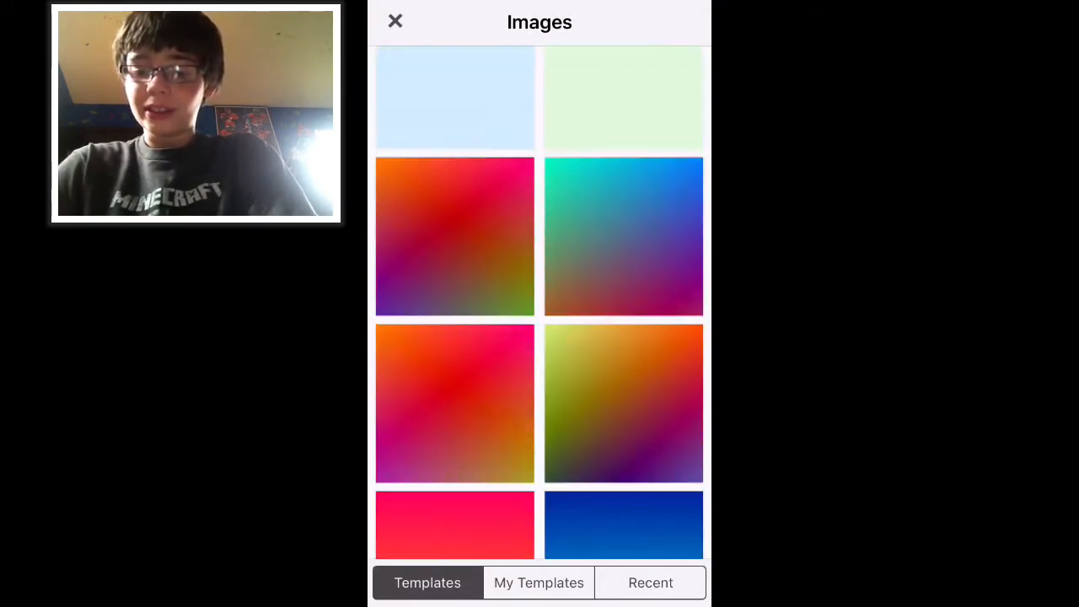
{"action": "left_click", "coordinate": [454, 98]}
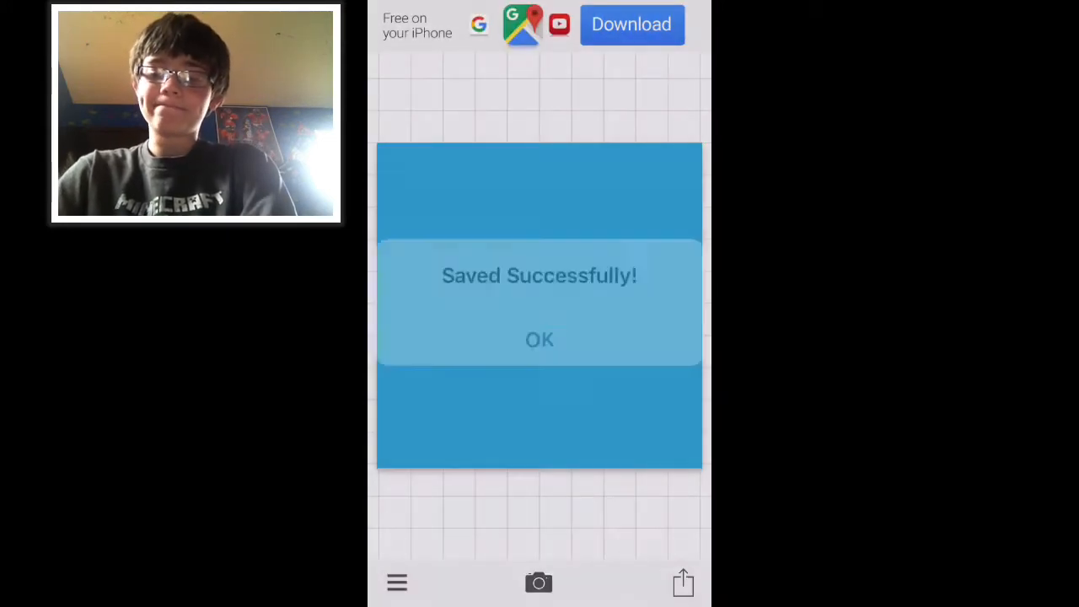
Load the plain blue image from Moments into Image Size to resize to 2020 x 1125.
{"action": "left_click", "coordinate": [538, 339]}
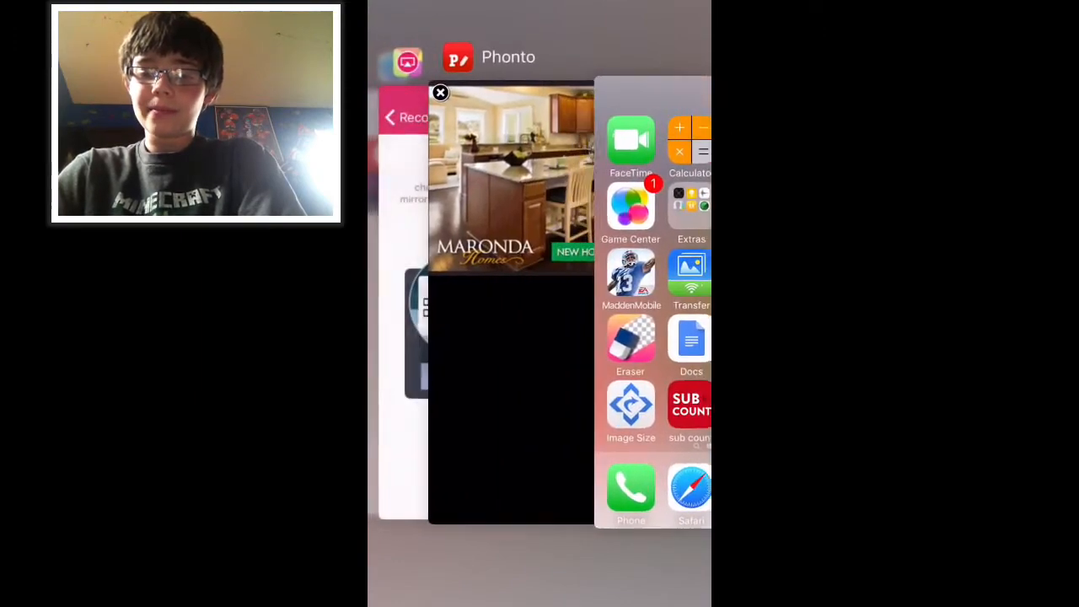
{"action": "left_click", "coordinate": [630, 405]}
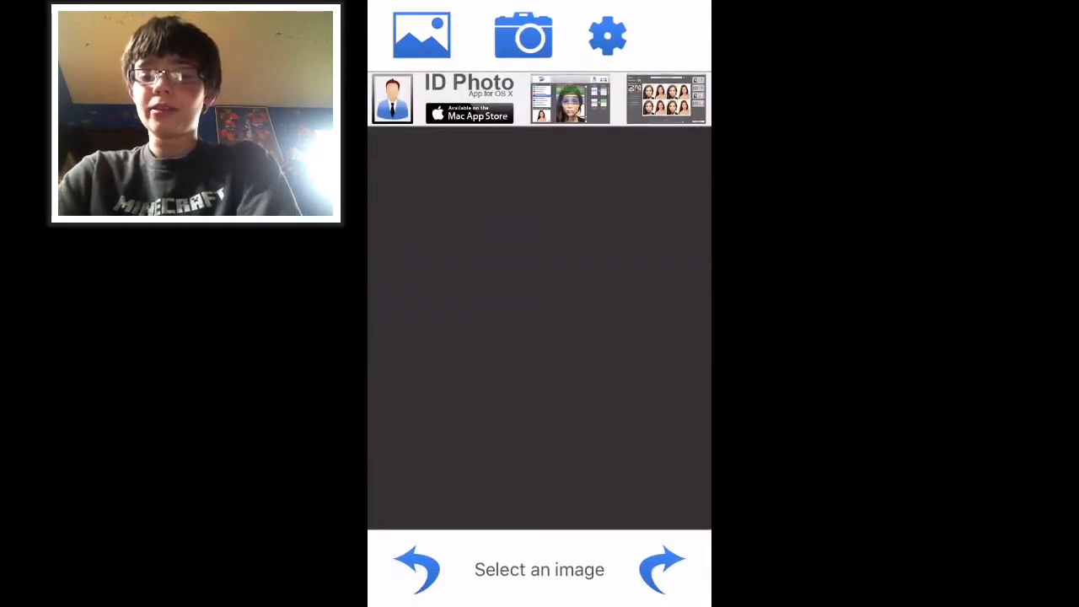
{"action": "left_click", "coordinate": [422, 34]}
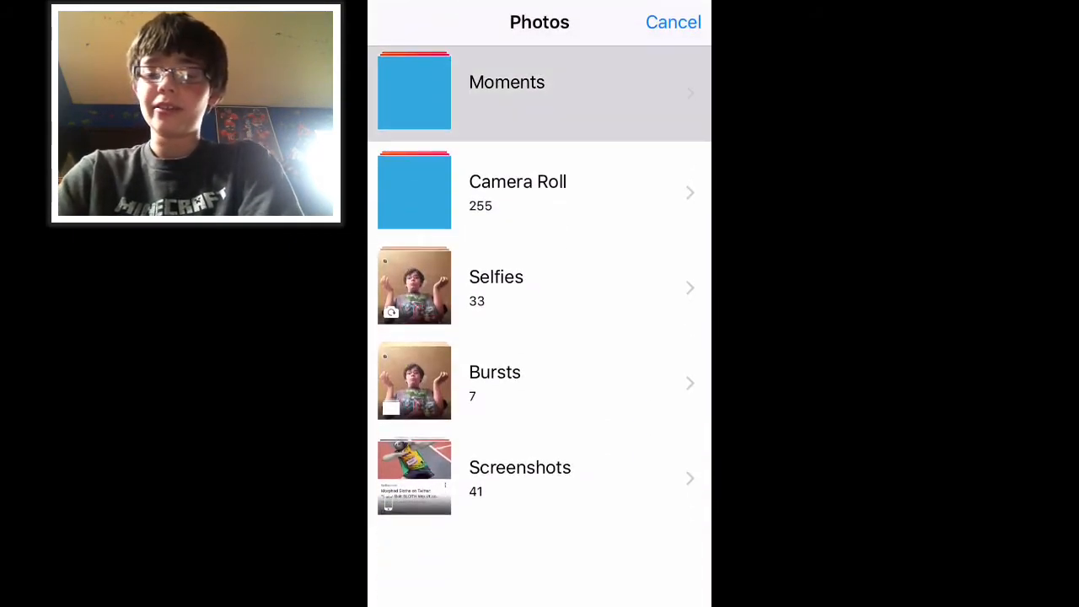
{"action": "left_click", "coordinate": [540, 90]}
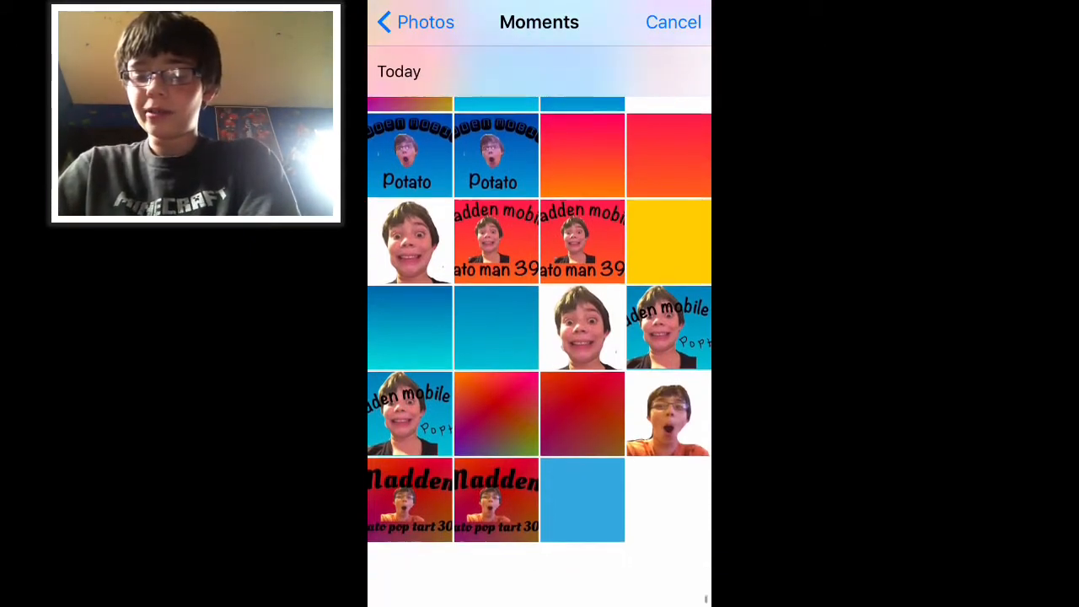
{"action": "scroll", "scroll_direction": "up", "scroll_amount": 3}
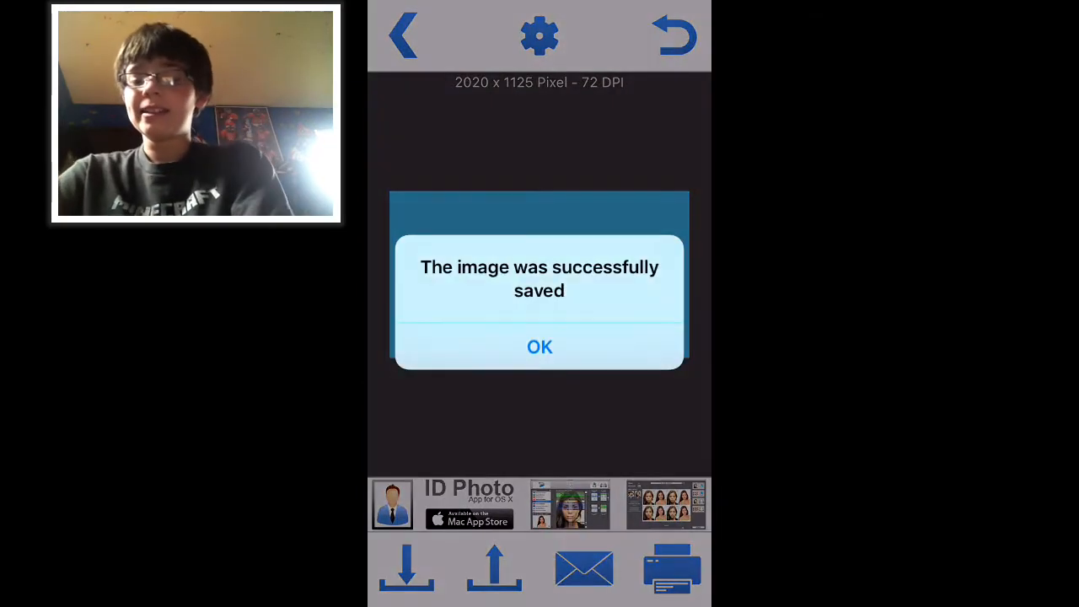
Load the resized blue image from Photo Albums into Phonto without a filter.
{"action": "left_click", "coordinate": [540, 347]}
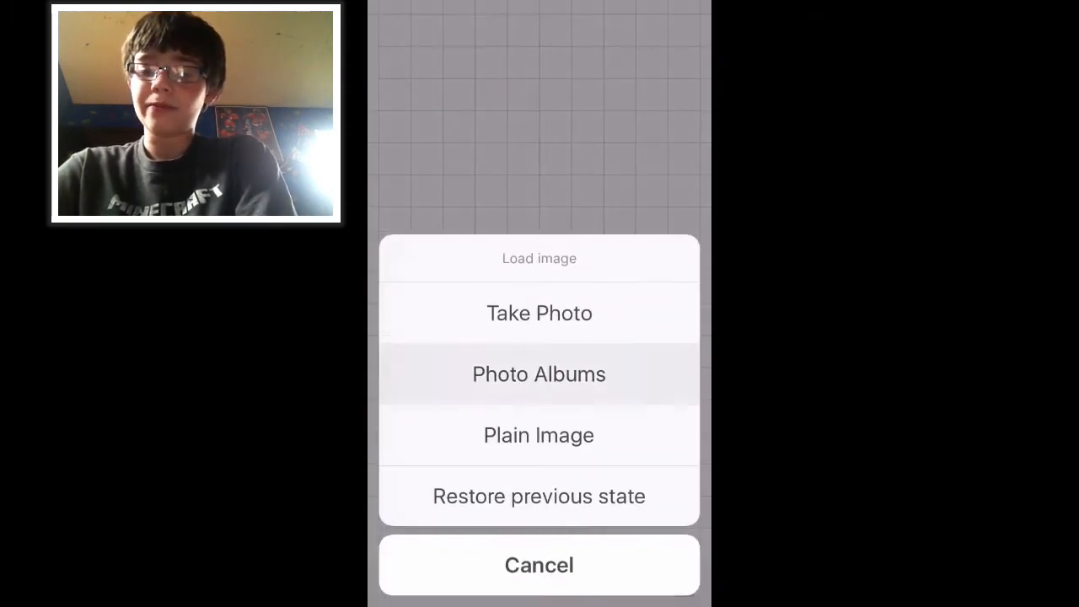
{"action": "left_click", "coordinate": [539, 374]}
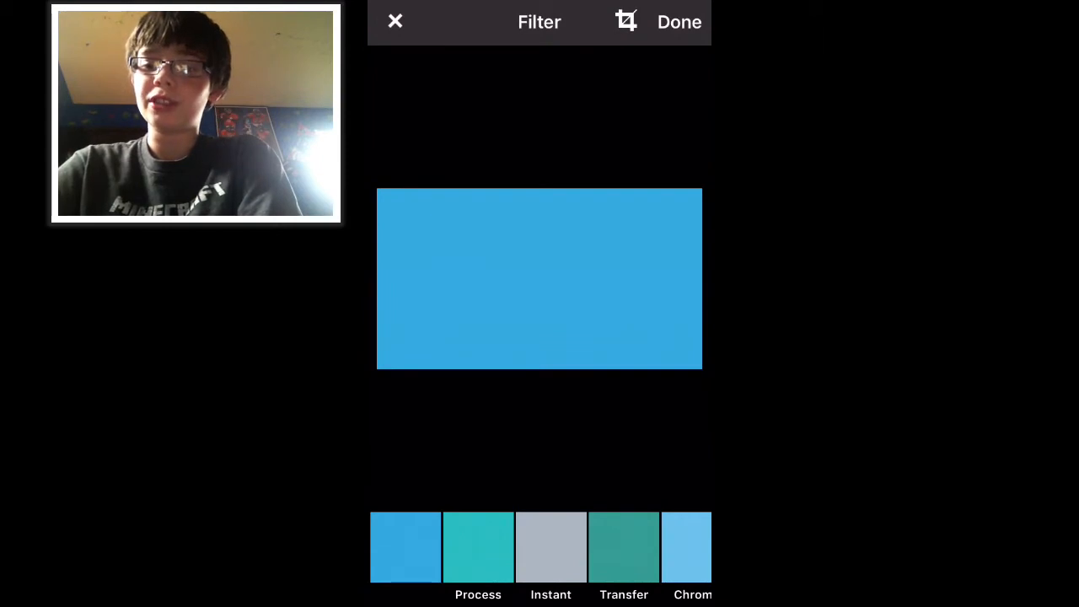
{"action": "left_click", "coordinate": [679, 21]}
{"action": "type", "text": "Madden"}
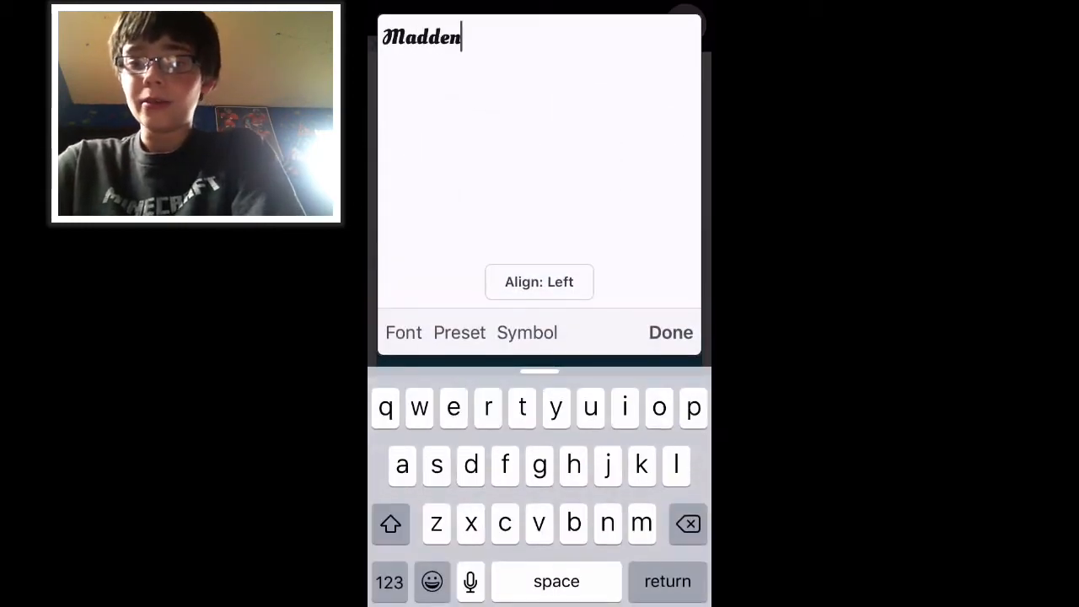
Confirm the 'Madden' text and add a second text line reading 'Mobile'.
{"action": "left_click", "coordinate": [671, 332]}
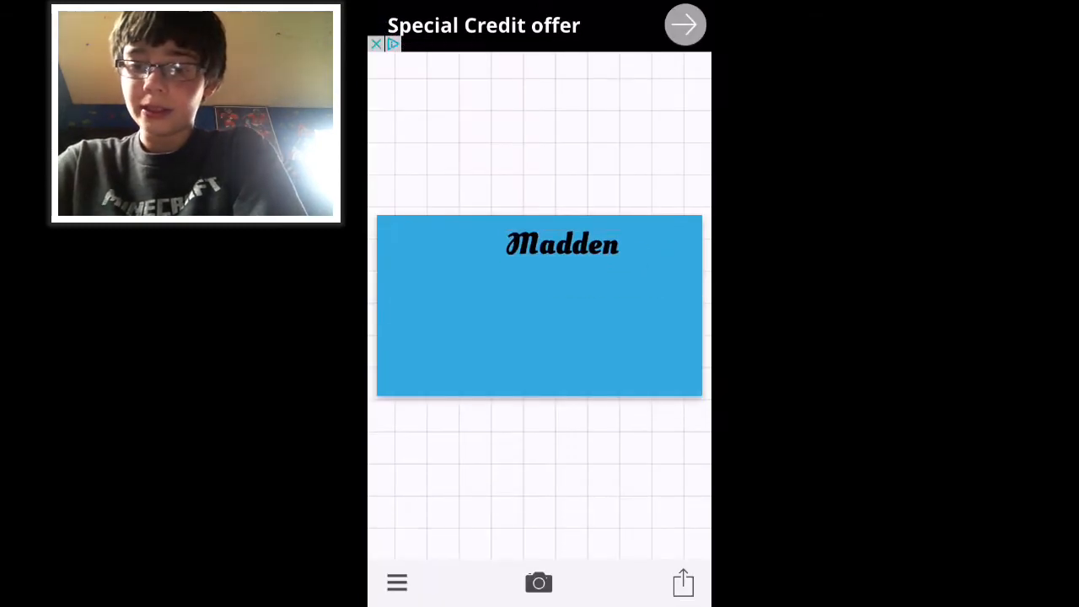
{"action": "left_click", "coordinate": [561, 245]}
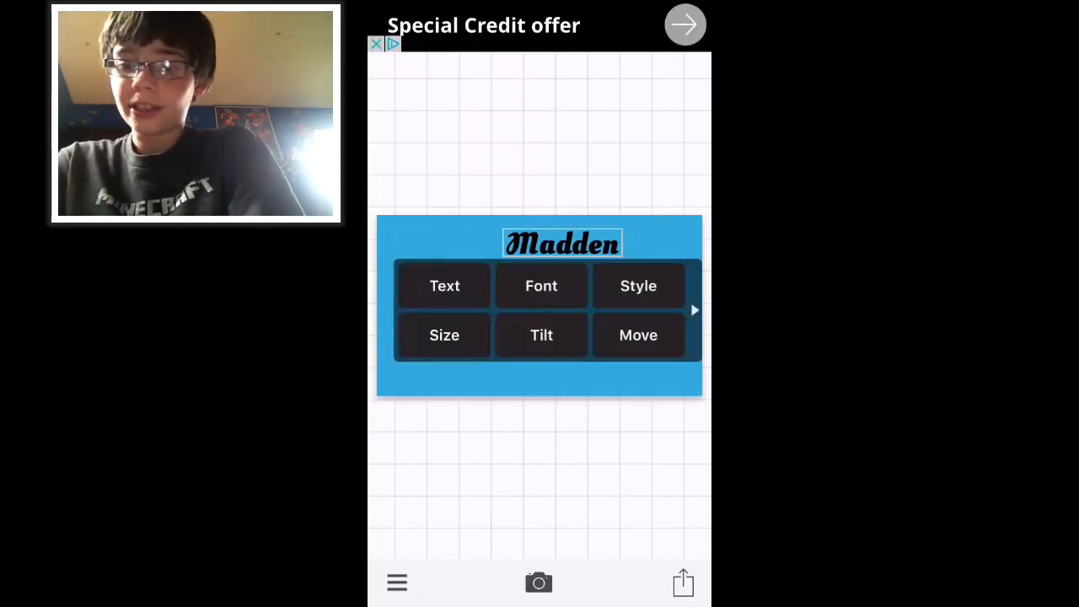
{"action": "left_click", "coordinate": [445, 335]}
{"action": "type", "text": "Mob"}
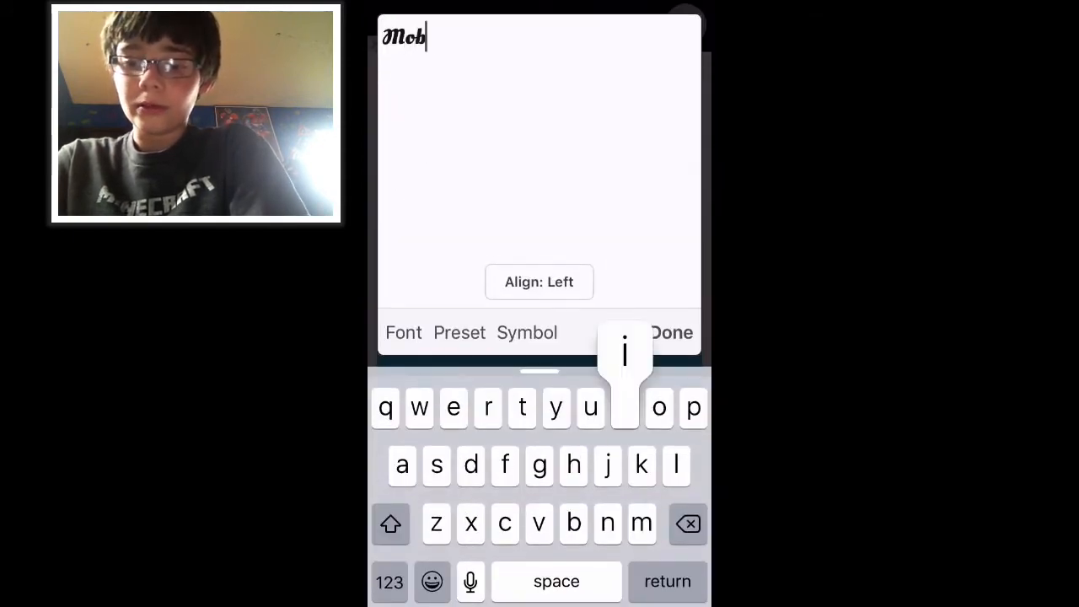
{"action": "left_click", "coordinate": [671, 332]}
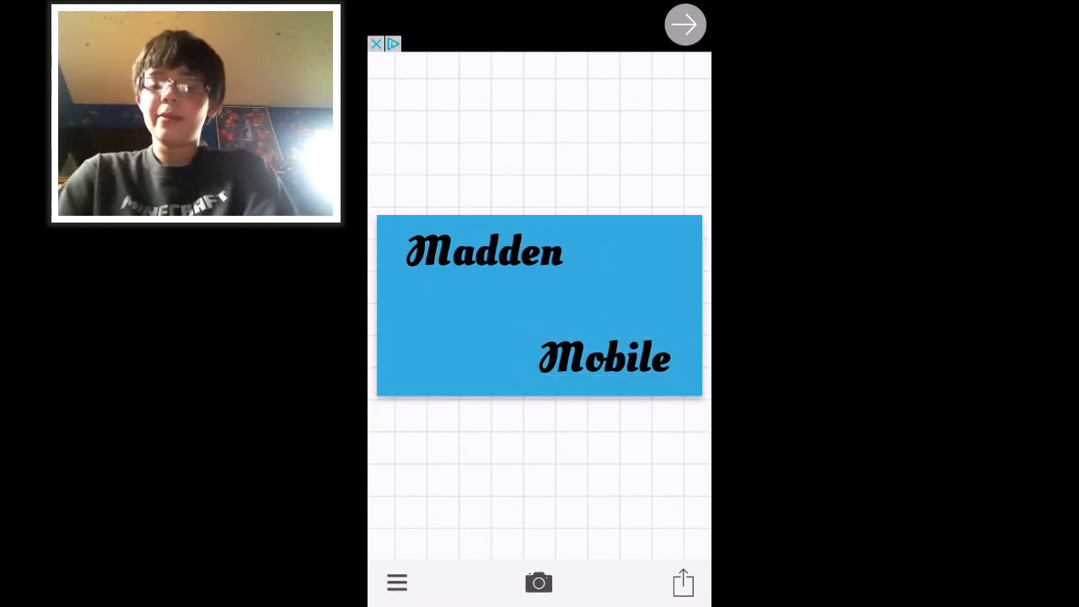
Save the Madden Mobile graphic to the photo library.
{"action": "left_click", "coordinate": [683, 582]}
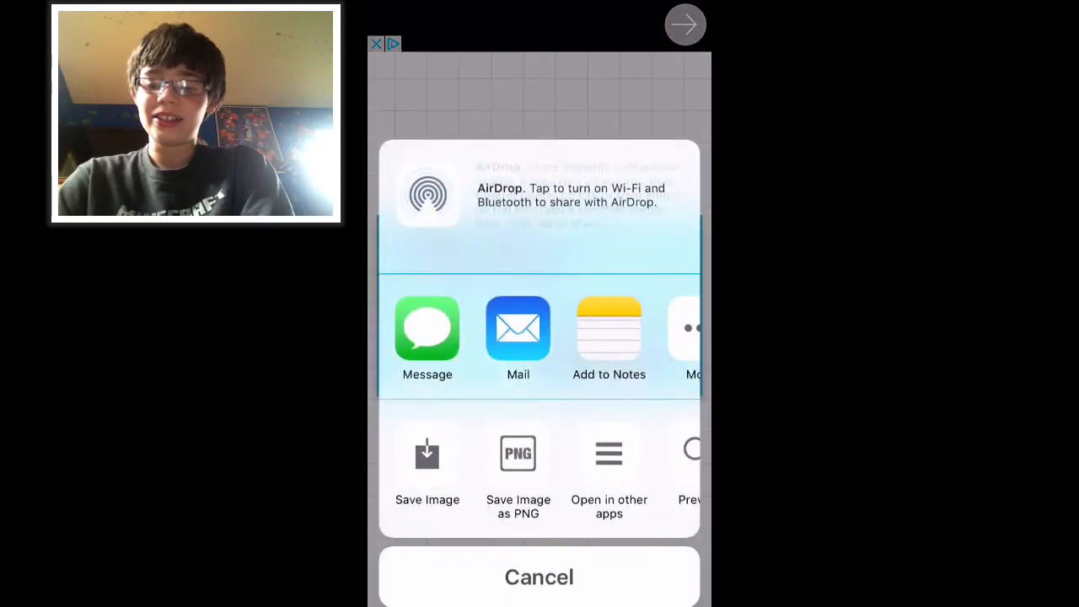
{"action": "left_click", "coordinate": [427, 472]}
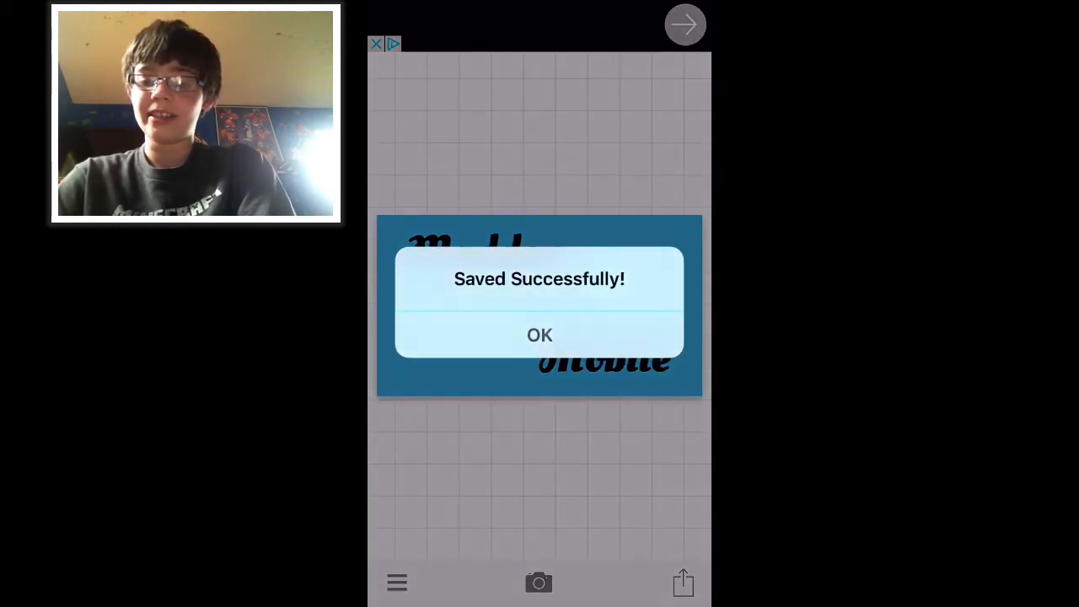
{"action": "left_click", "coordinate": [540, 335]}
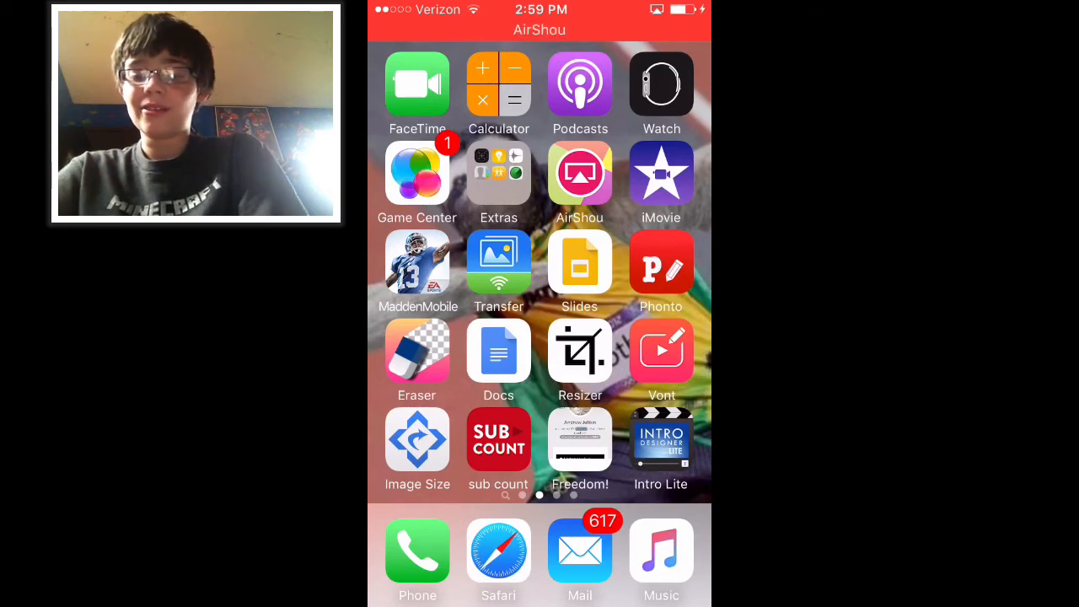
Open the orange-shirt selfie in Eraser with the Erase tool active.
{"action": "left_click", "coordinate": [418, 351]}
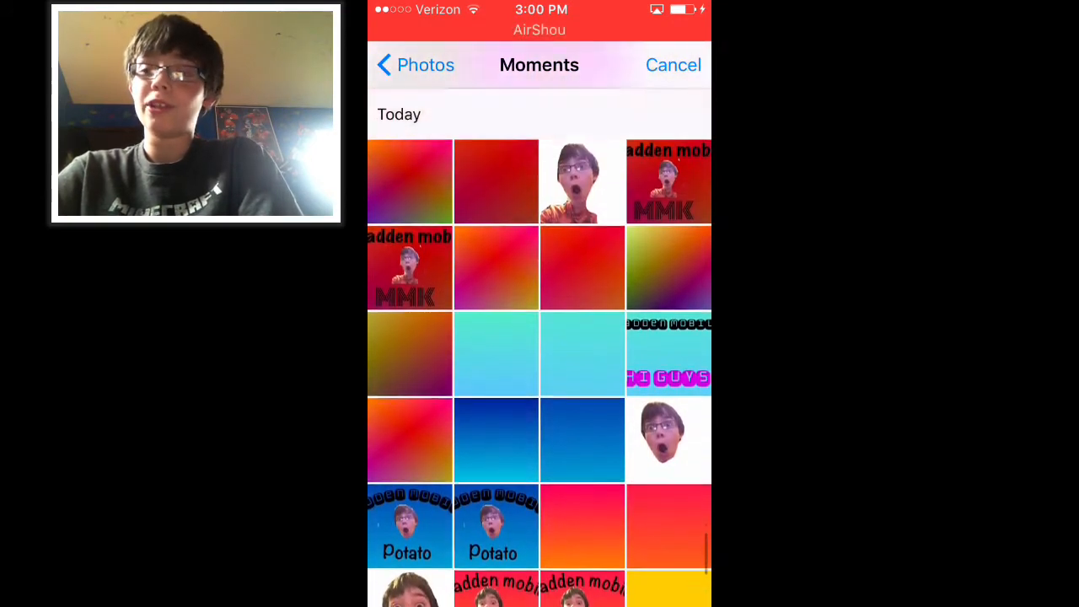
{"action": "scroll", "scroll_direction": "down", "scroll_amount": 3}
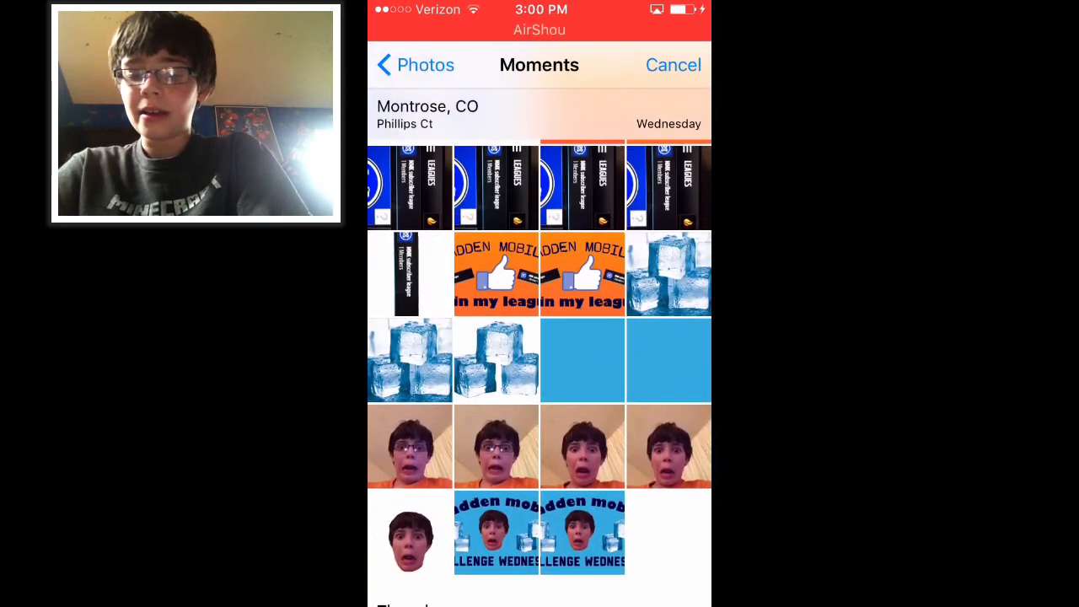
{"action": "left_click", "coordinate": [668, 446]}
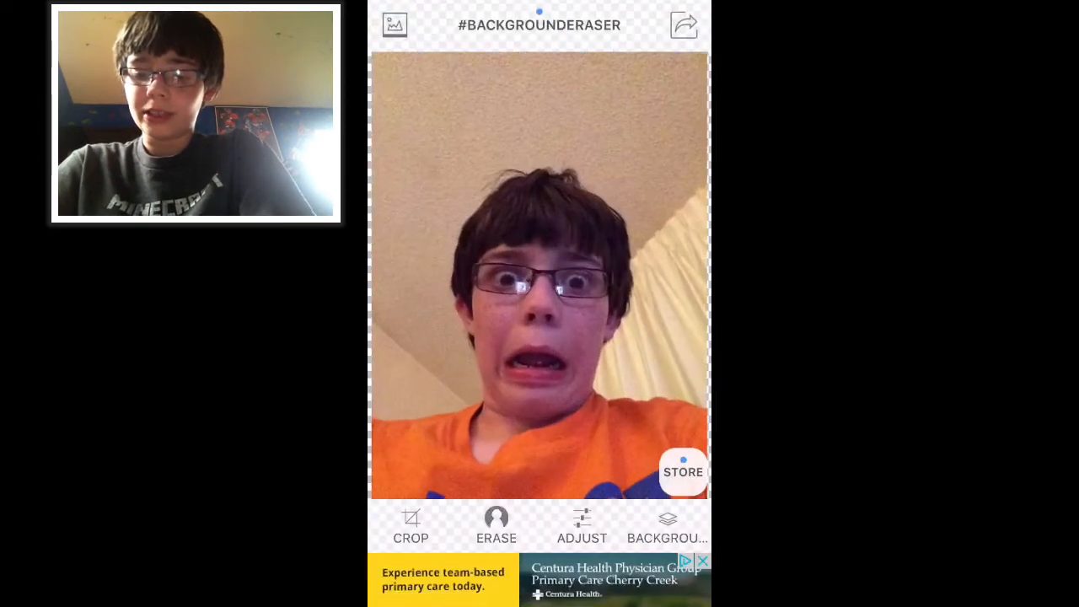
{"action": "left_click", "coordinate": [496, 527]}
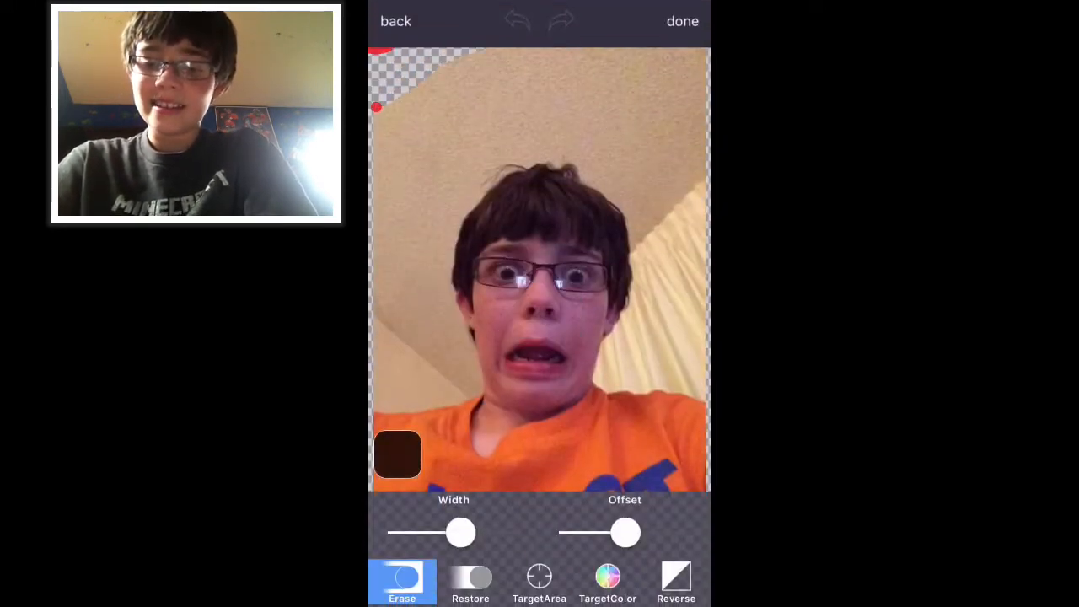
Erase the wall around the head and the stray specks, then finish the cut-out.
{"action": "left_click_drag", "start_coordinate": [396, 110], "coordinate": [409, 388]}
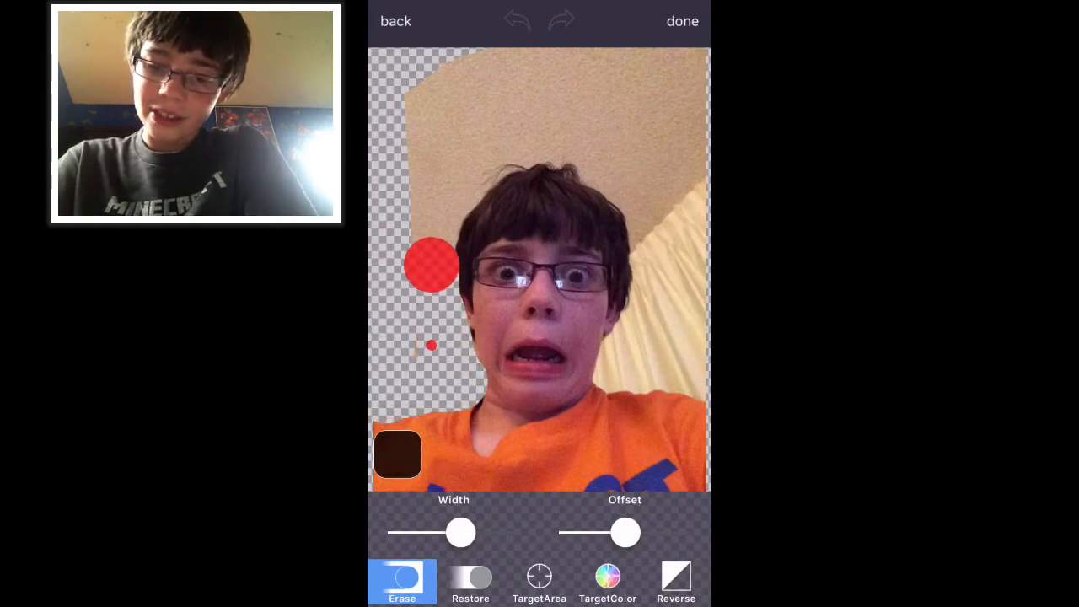
{"action": "left_click_drag", "start_coordinate": [431, 264], "coordinate": [628, 179]}
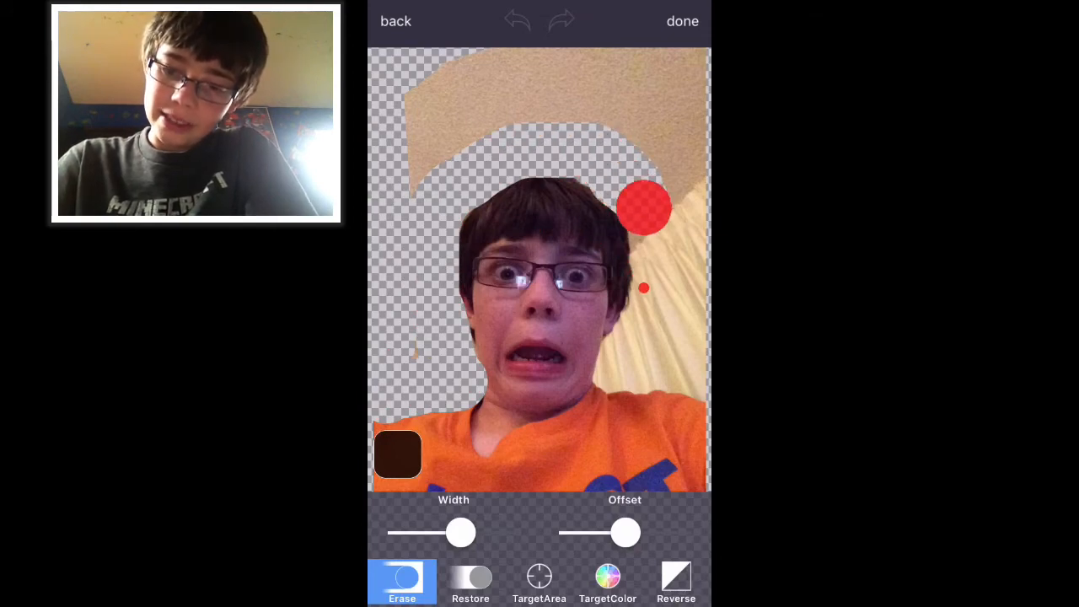
{"action": "left_click_drag", "start_coordinate": [645, 208], "coordinate": [624, 369]}
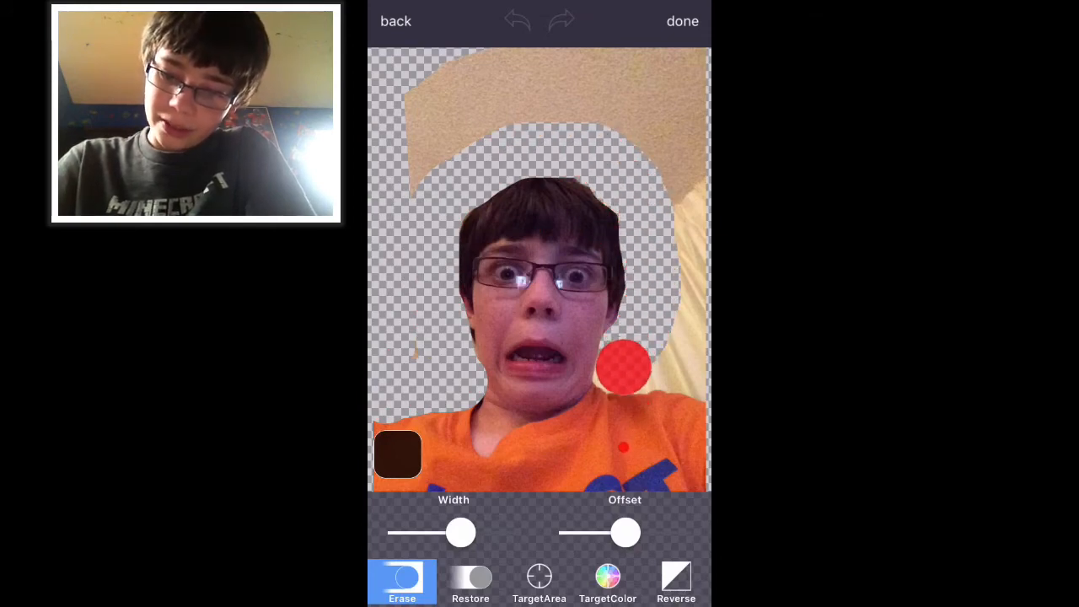
{"action": "left_click_drag", "start_coordinate": [624, 367], "coordinate": [687, 215]}
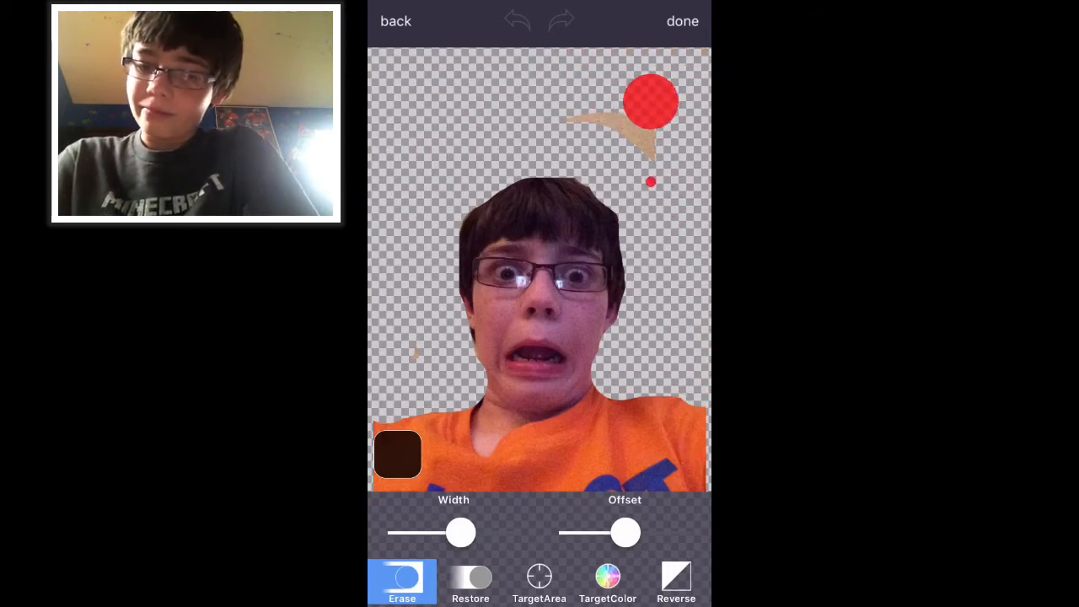
{"action": "left_click_drag", "start_coordinate": [651, 101], "coordinate": [396, 290]}
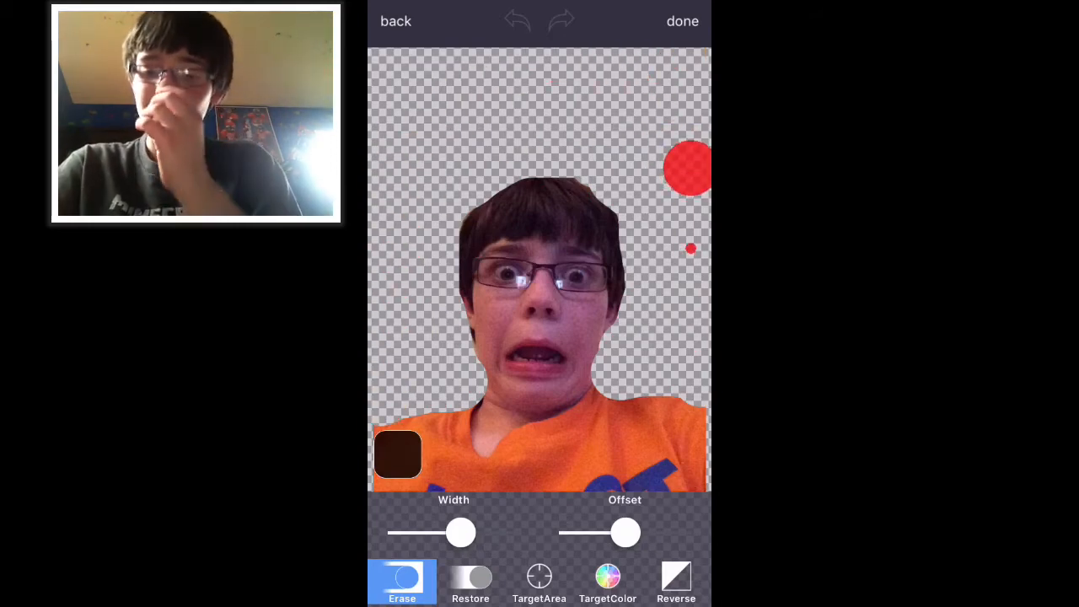
{"action": "left_click", "coordinate": [683, 21]}
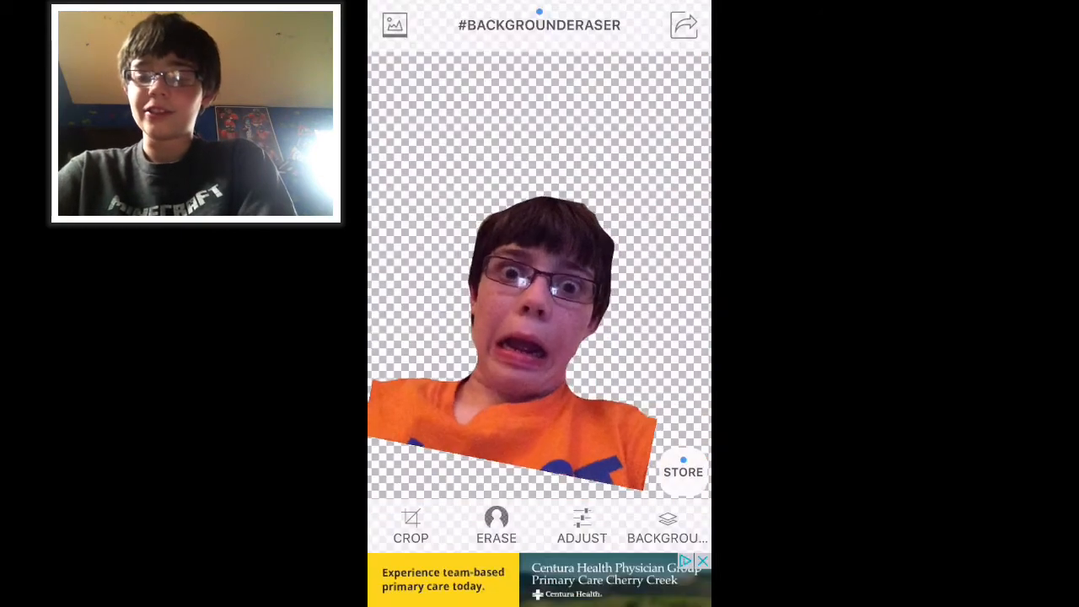
Add the cut-out selfie as an image on the Madden Mobile canvas.
{"action": "left_click", "coordinate": [684, 23]}
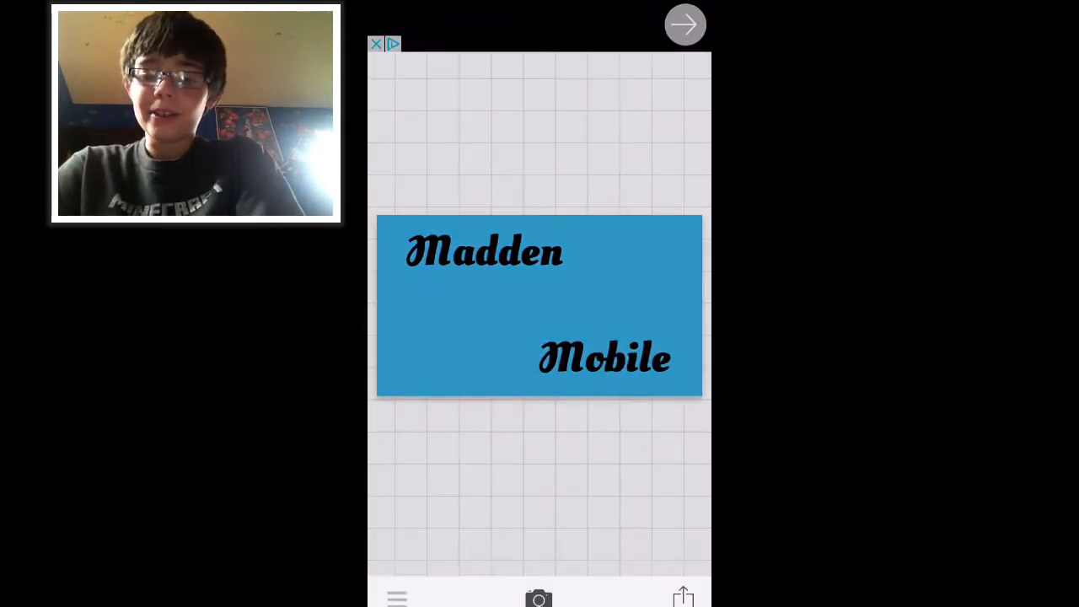
{"action": "left_click", "coordinate": [396, 597]}
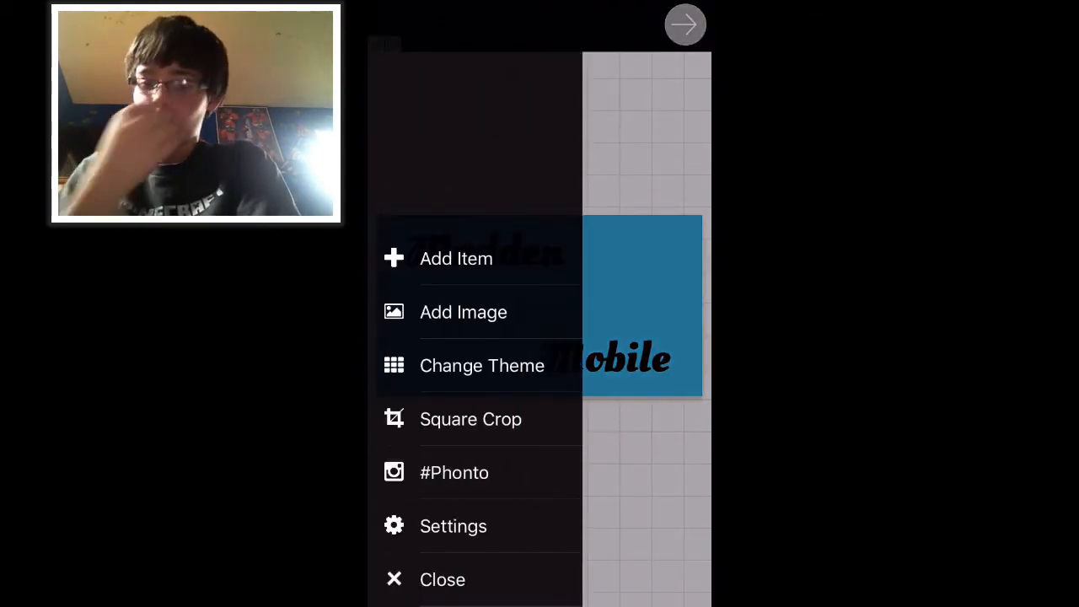
{"action": "left_click", "coordinate": [463, 311]}
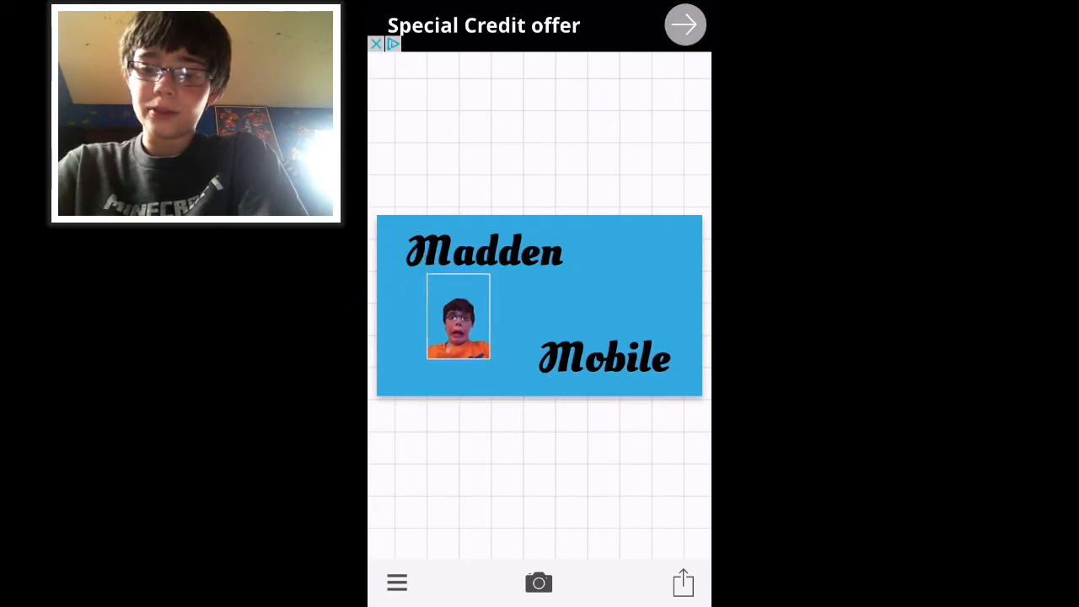
Enlarge the selfie, move it to the lower left, and save the thumbnail.
{"action": "left_click", "coordinate": [457, 316]}
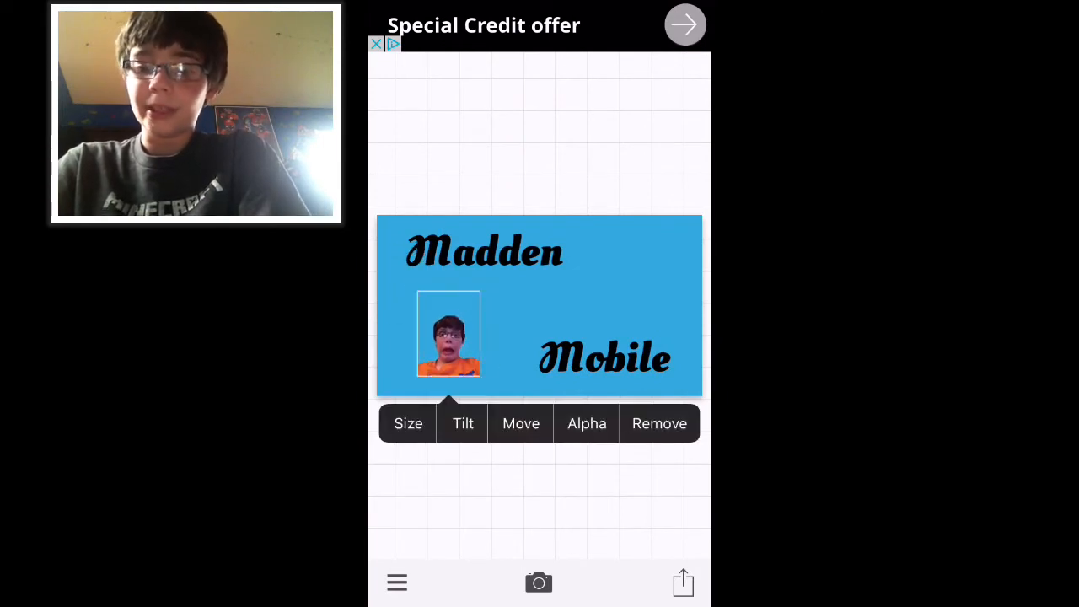
{"action": "left_click", "coordinate": [408, 424]}
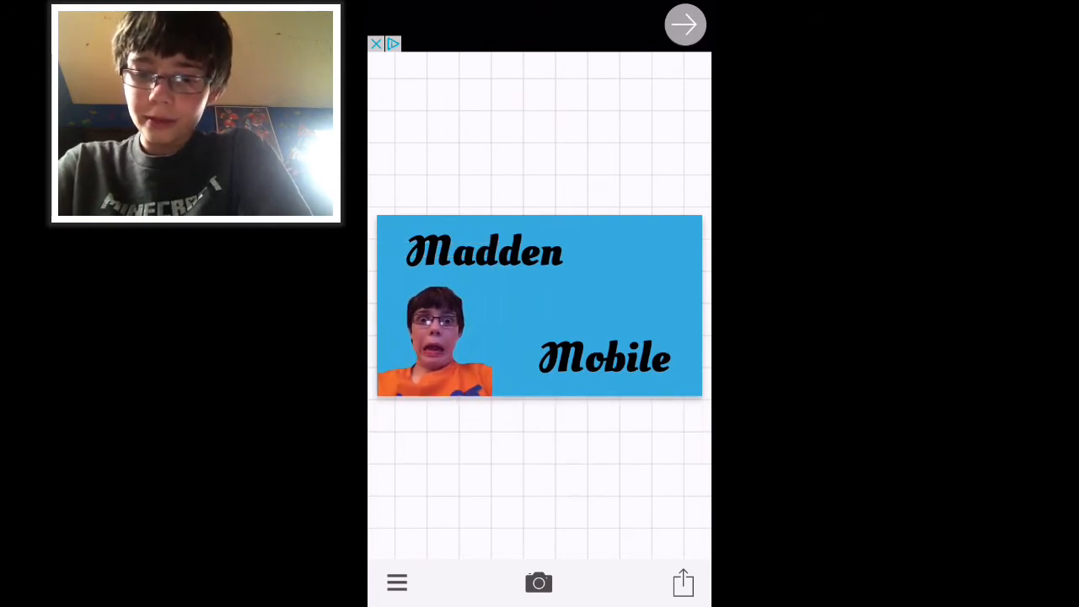
{"action": "left_click", "coordinate": [634, 139]}
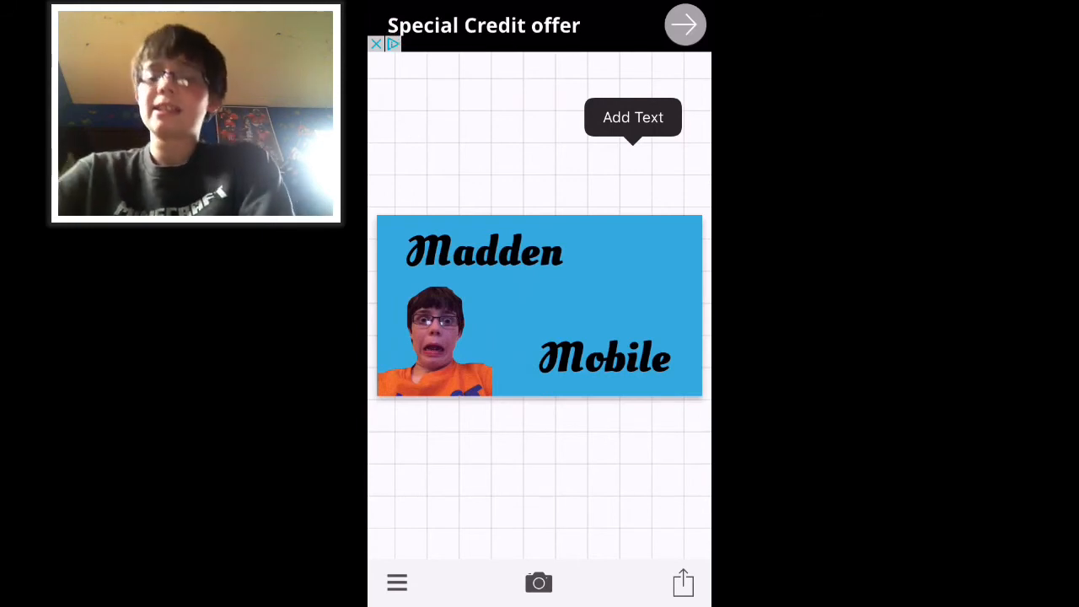
{"action": "left_click", "coordinate": [683, 581]}
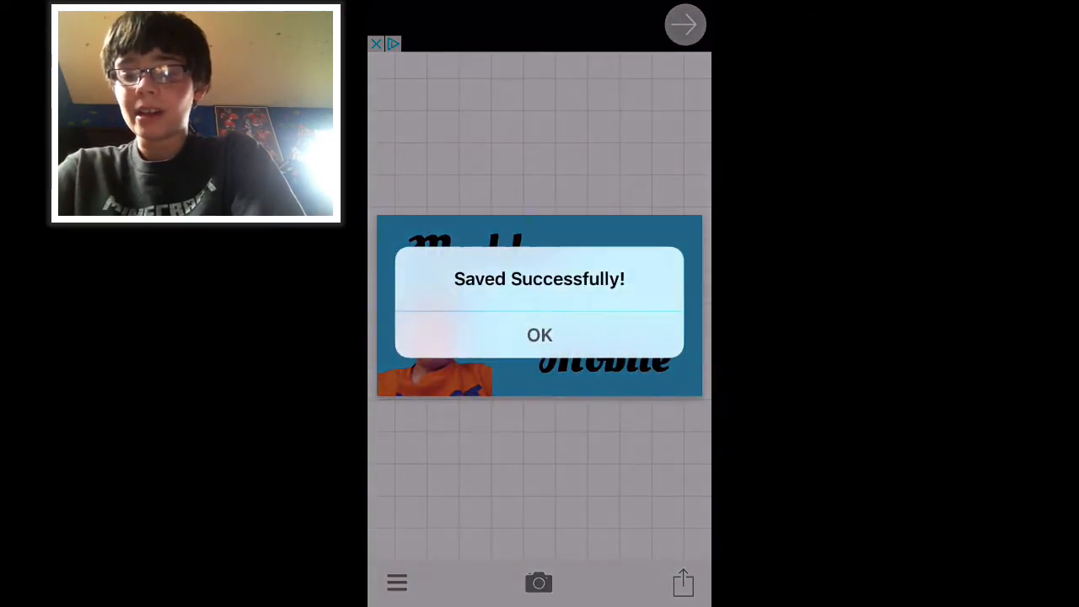
Scale the thumbnail to the 1024 x 570 preset in Resizer and save it.
{"action": "left_click", "coordinate": [540, 335]}
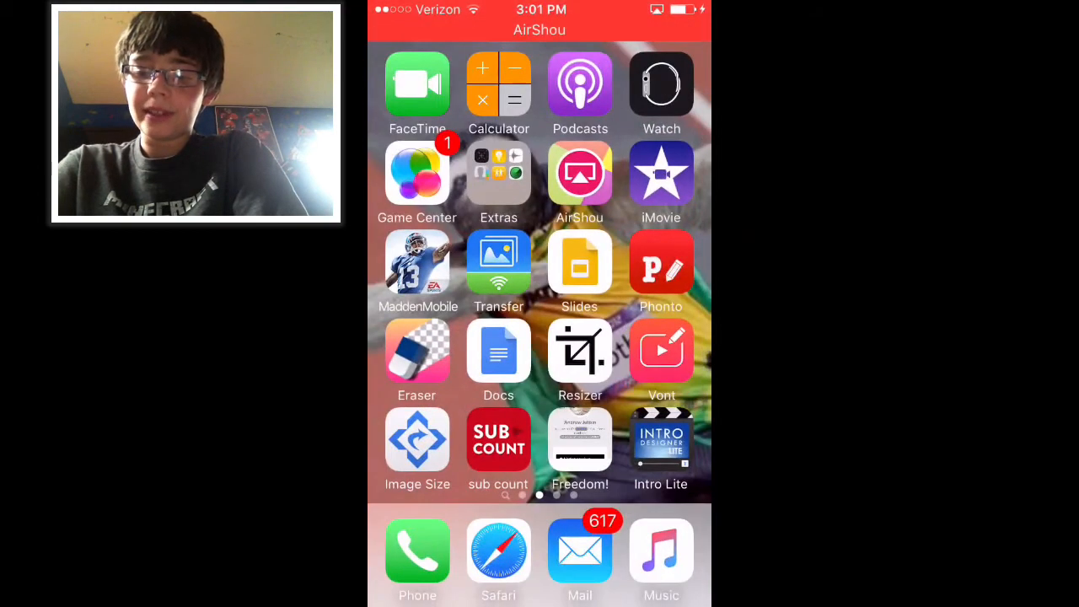
{"action": "left_click", "coordinate": [581, 351]}
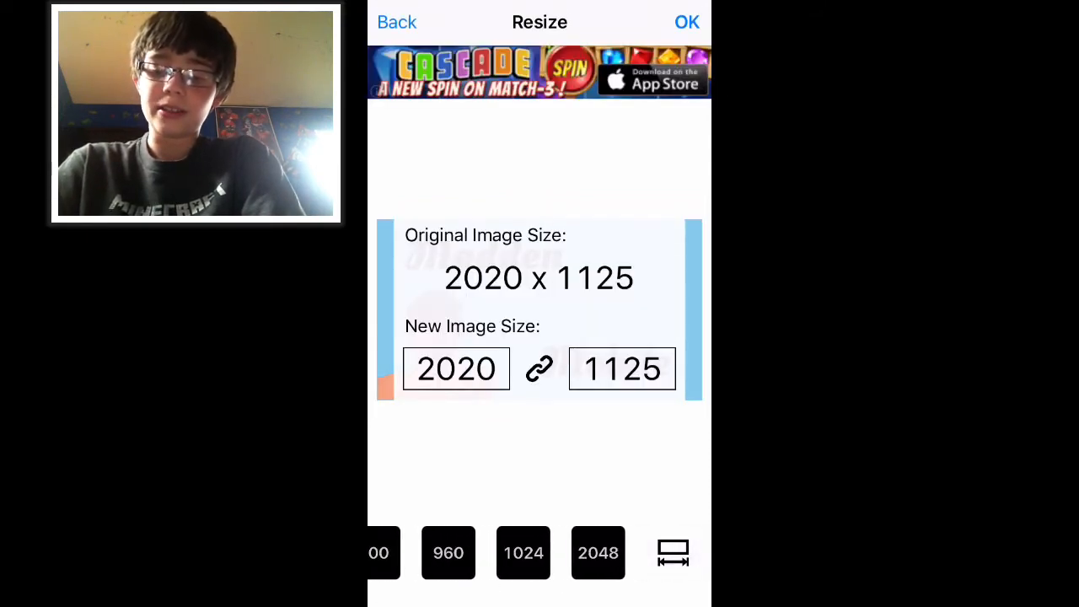
{"action": "left_click", "coordinate": [523, 553]}
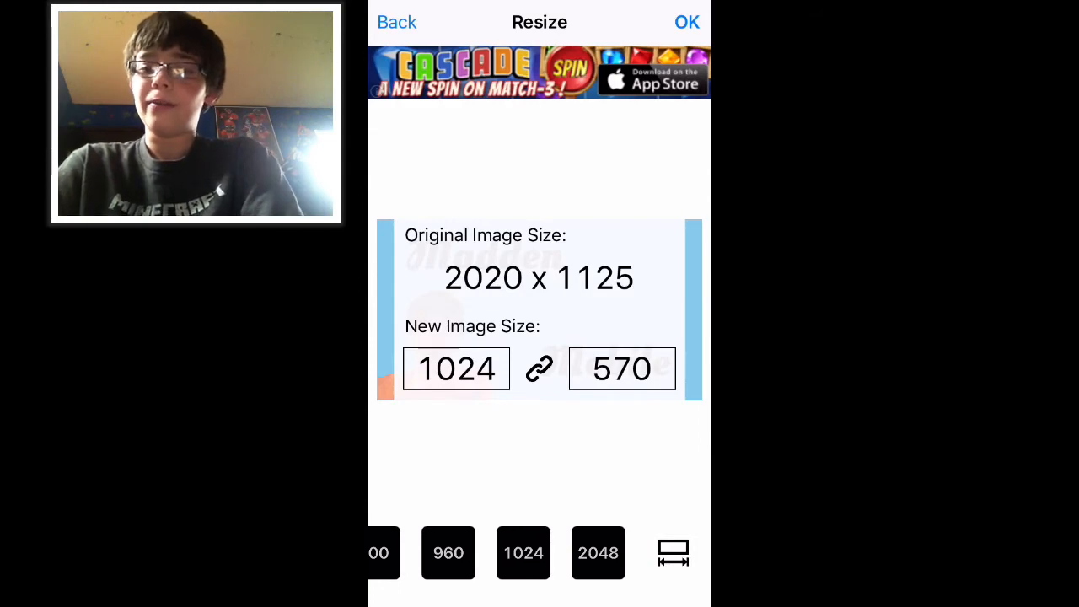
{"action": "left_click", "coordinate": [687, 21]}
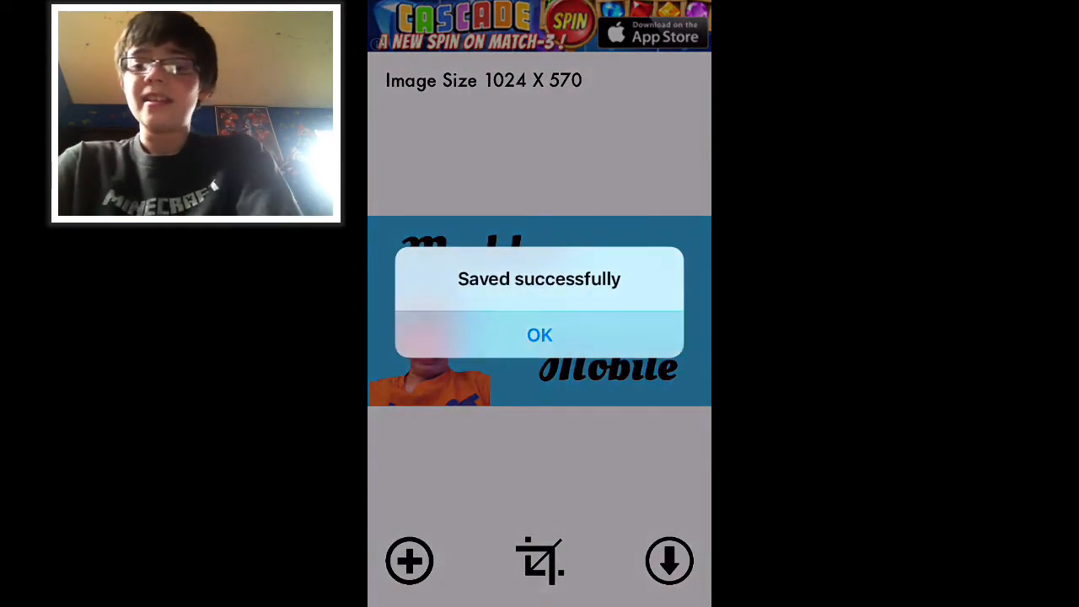
{"action": "left_click", "coordinate": [539, 335]}
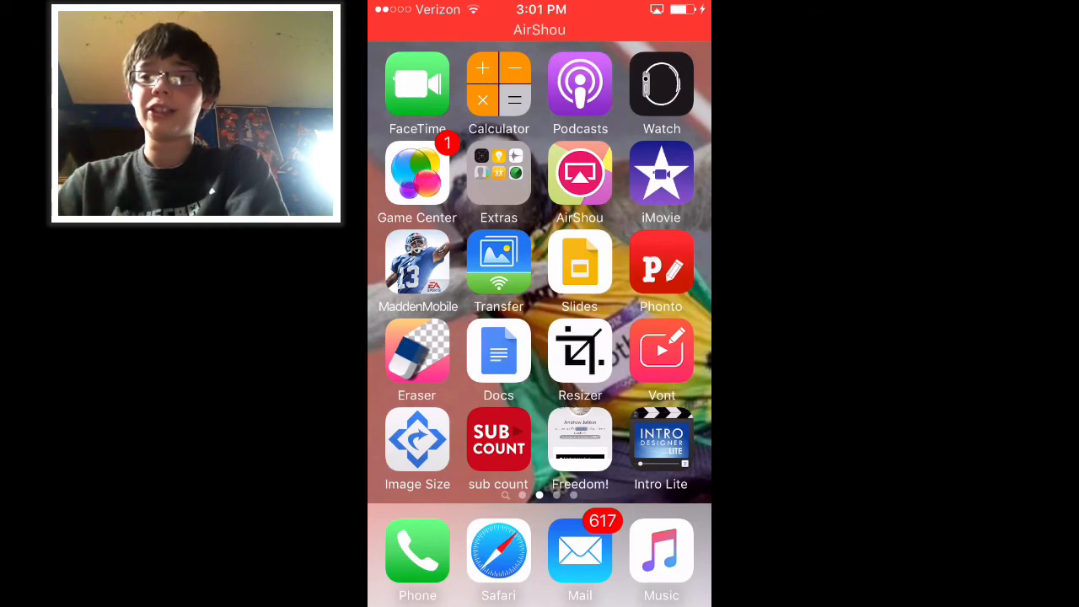
Show the Madden Mobile Kin3tics channel as the desktop site and open bookmarks.
{"action": "left_click", "coordinate": [498, 552]}
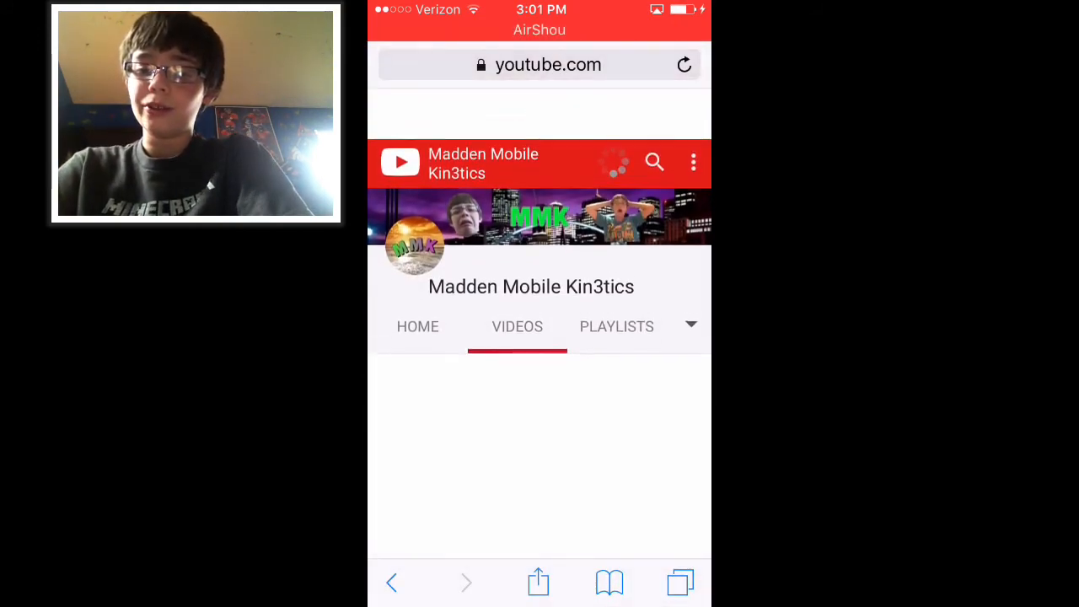
{"action": "scroll", "scroll_direction": "up", "scroll_amount": 3}
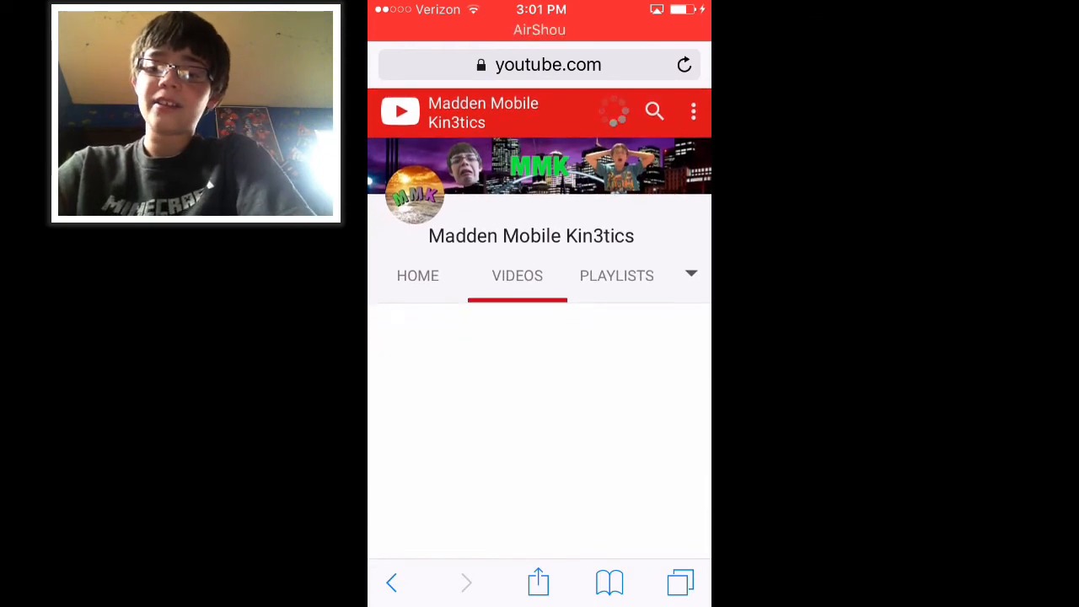
{"action": "left_click", "coordinate": [693, 111]}
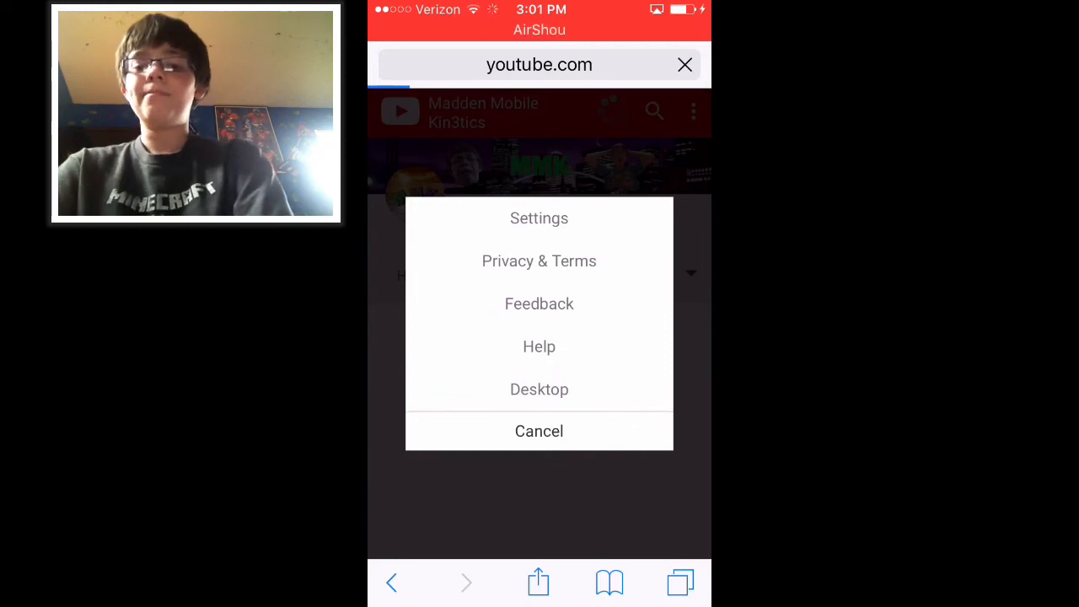
{"action": "left_click", "coordinate": [539, 389]}
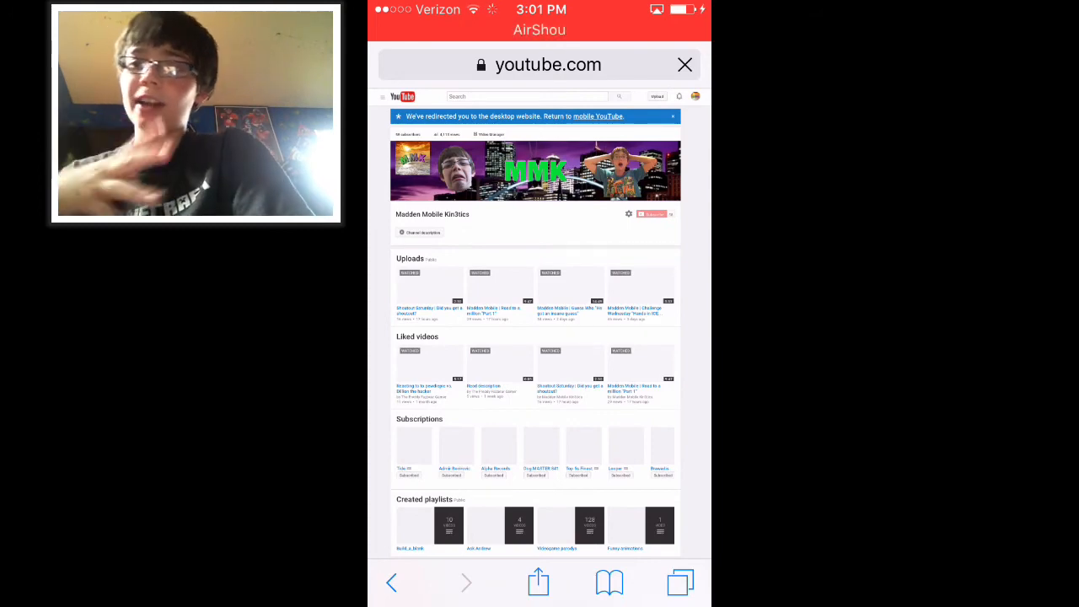
{"action": "left_click", "coordinate": [609, 582]}
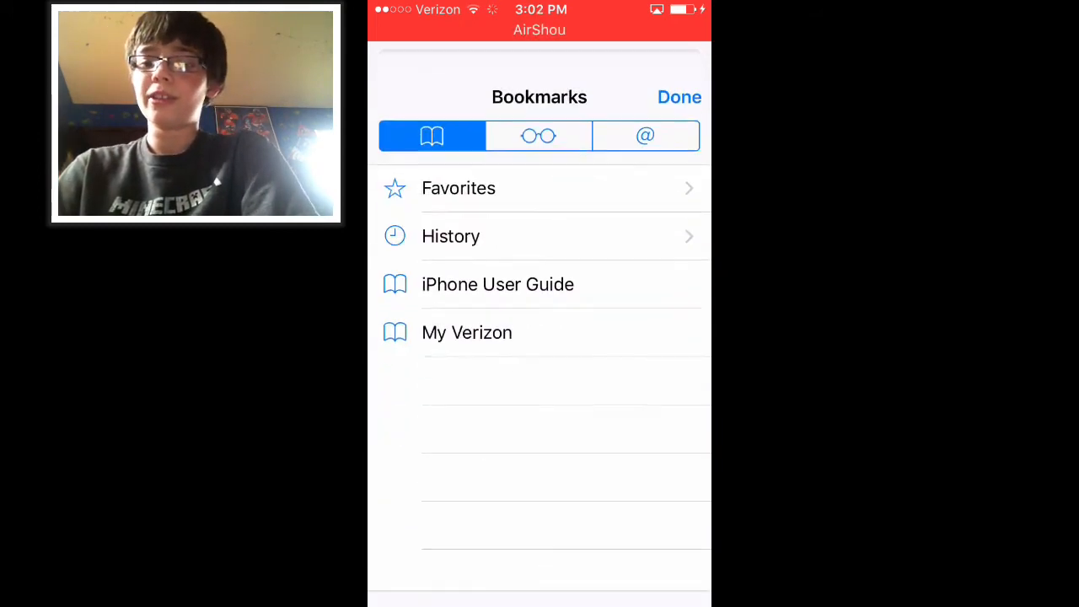
Open the uploaded video's edit page and scroll to the Custom thumbnail option.
{"action": "left_click", "coordinate": [679, 96]}
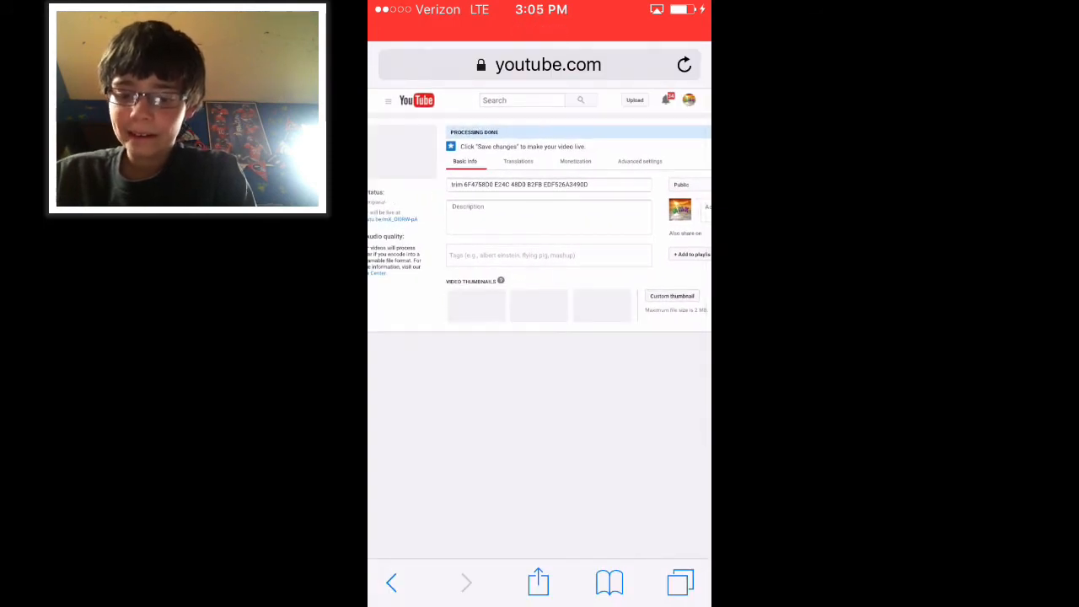
{"action": "scroll", "scroll_direction": "down", "scroll_amount": 3}
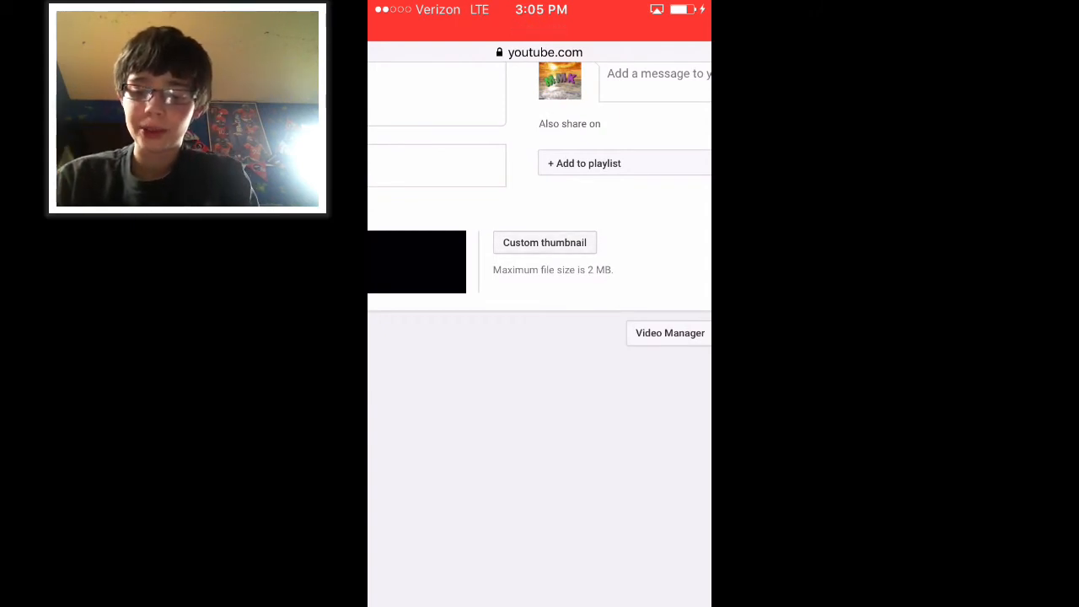
Upload the resized 1024 x 570 image from Photo Library as the custom thumbnail.
{"action": "left_click", "coordinate": [544, 242]}
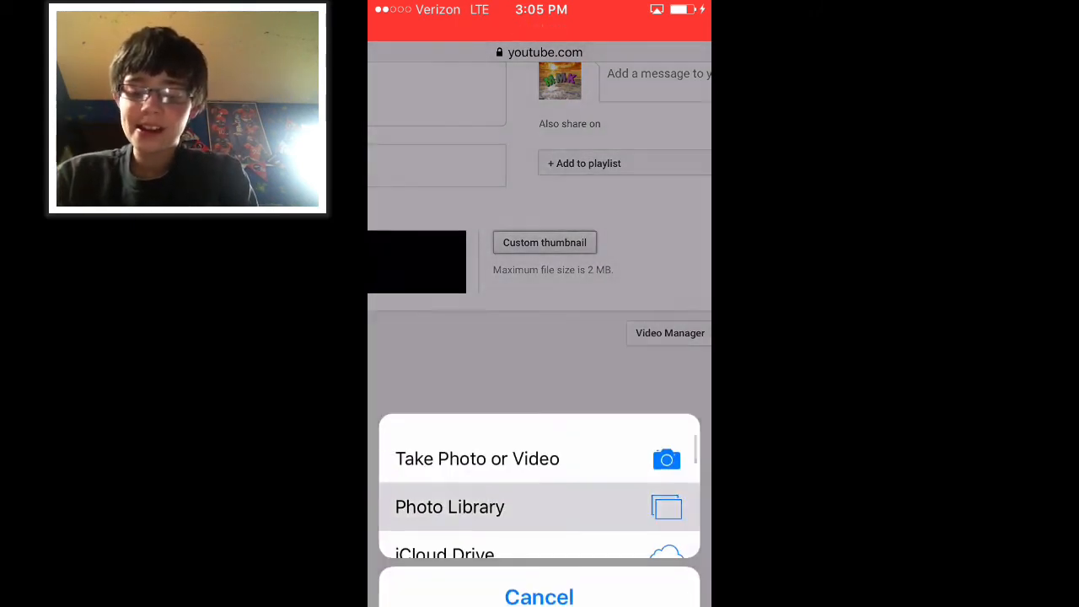
{"action": "left_click", "coordinate": [449, 507]}
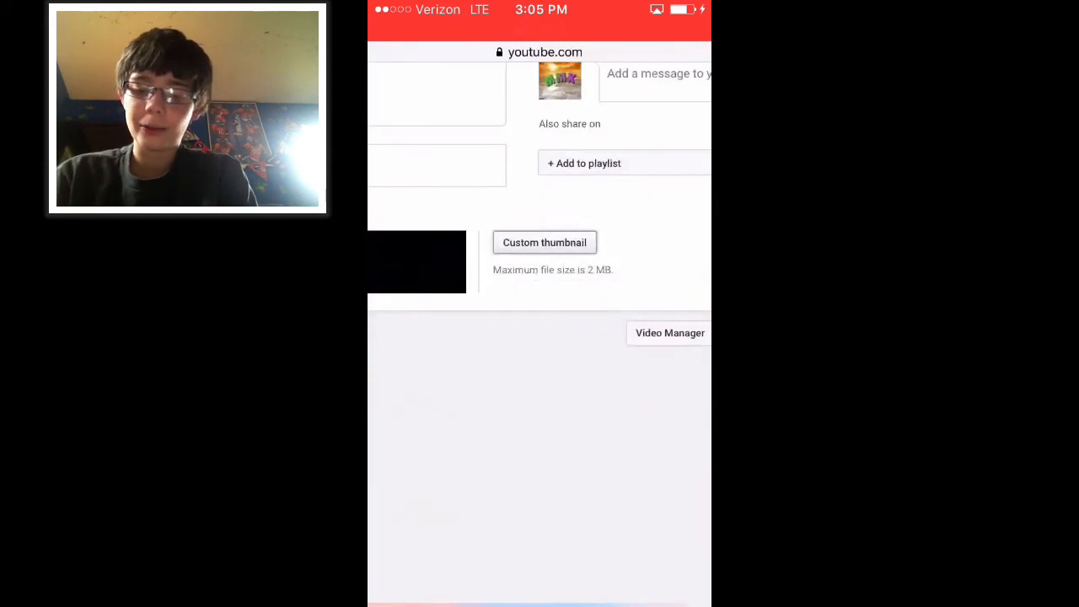
{"action": "left_click", "coordinate": [544, 242]}
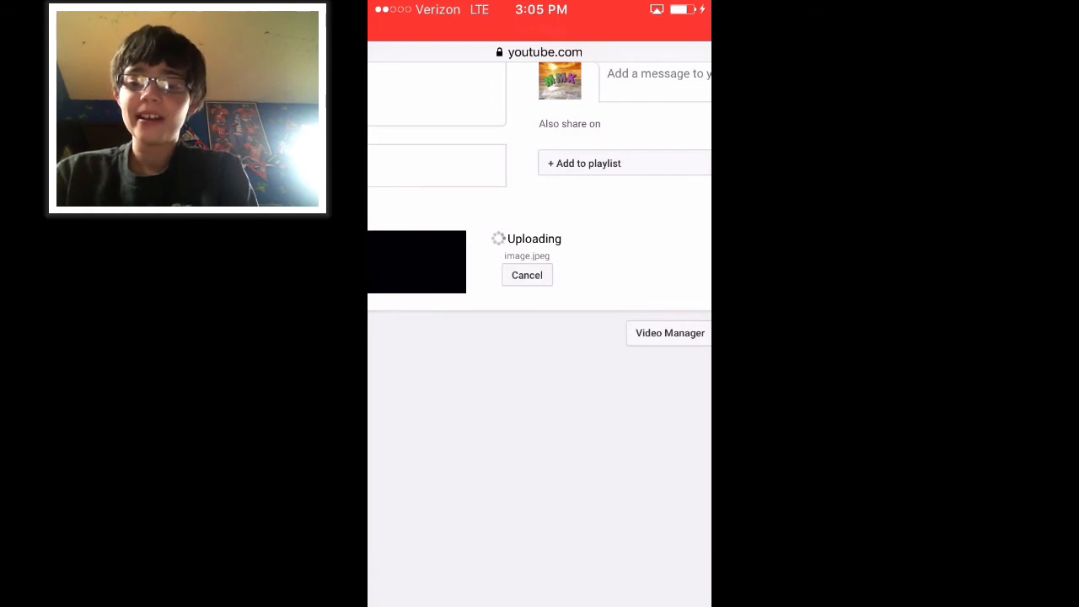